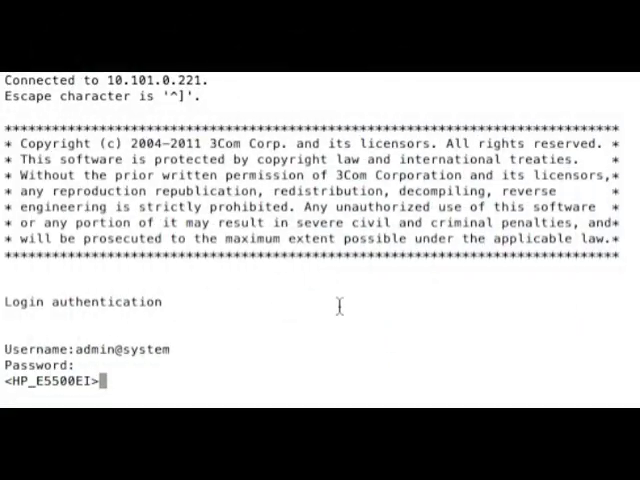
- Enter system view, show the sFlow configuration, and begin entering interface GigabitEthernet1/0/2
type("sys")
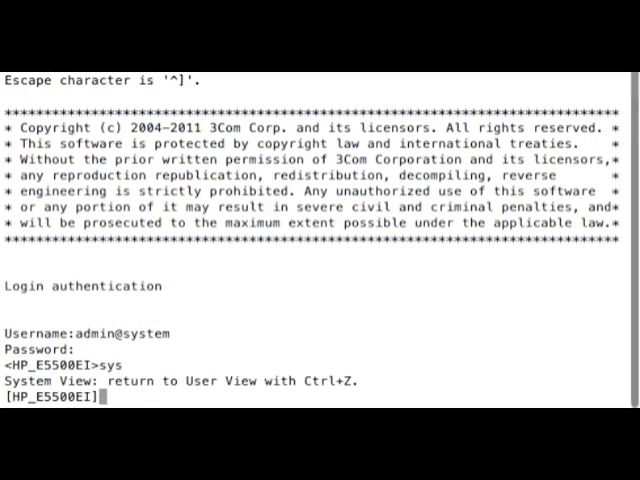
type("dis current-configuration config system | include sflow")
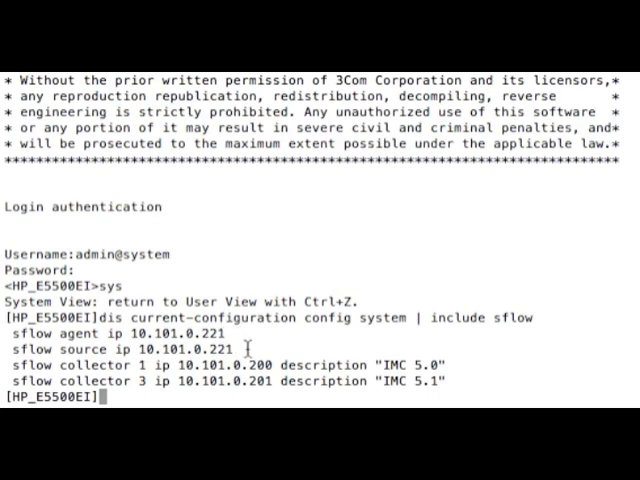
mouse_move(337, 360)
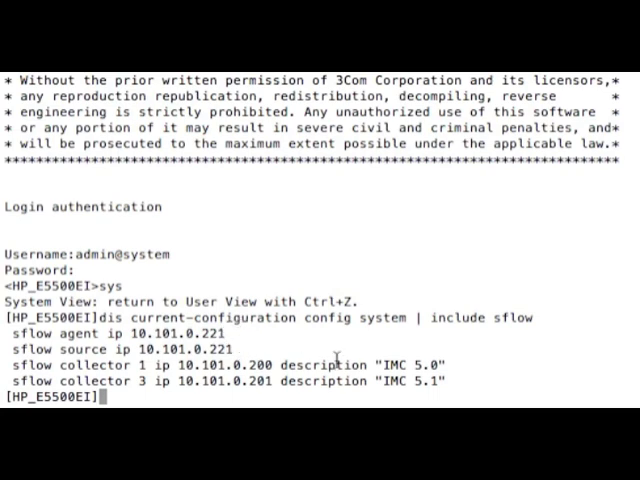
mouse_move(464, 363)
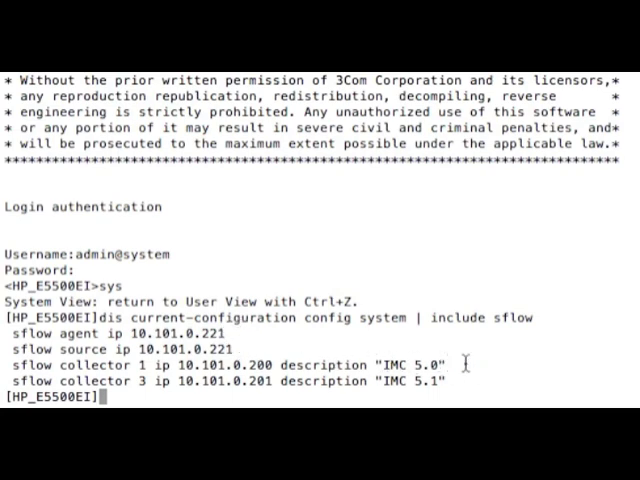
mouse_move(468, 380)
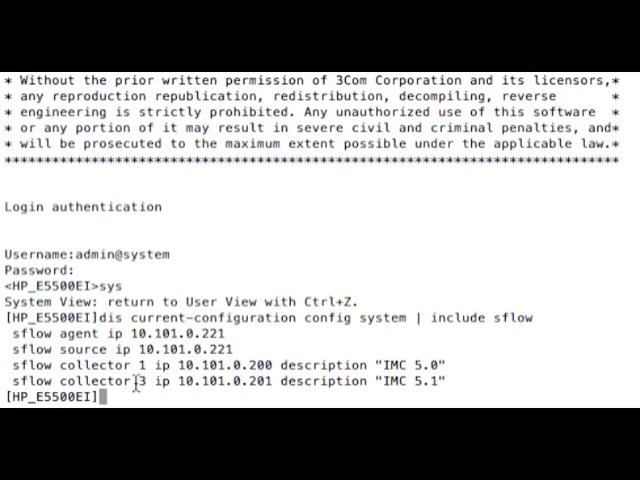
double_click(137, 381)
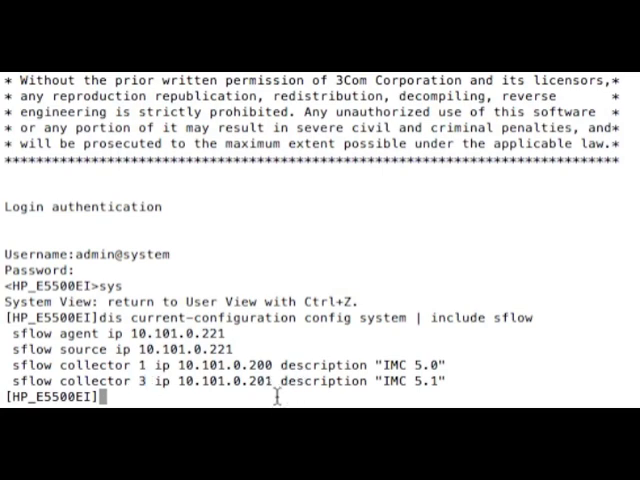
type("int")
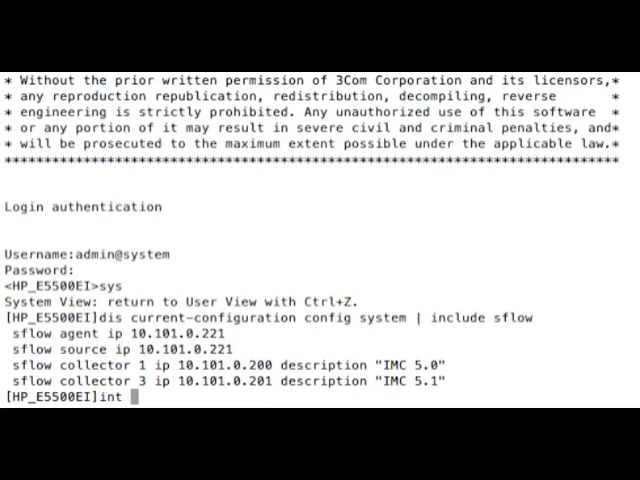
type("gig 1")
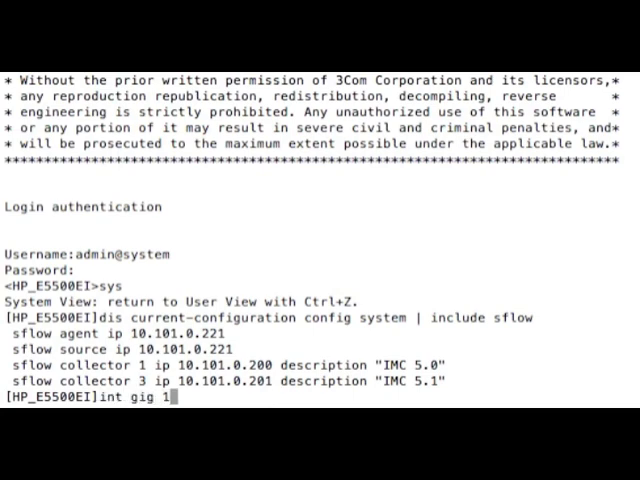
type("/0/2")
type("display this")
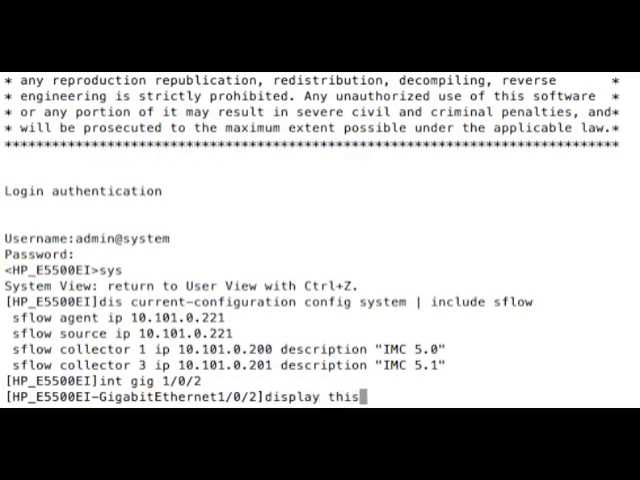
- Enter GigabitEthernet1/0/2 and display its sFlow sampling rate 1000 and collector 3
key("enter")
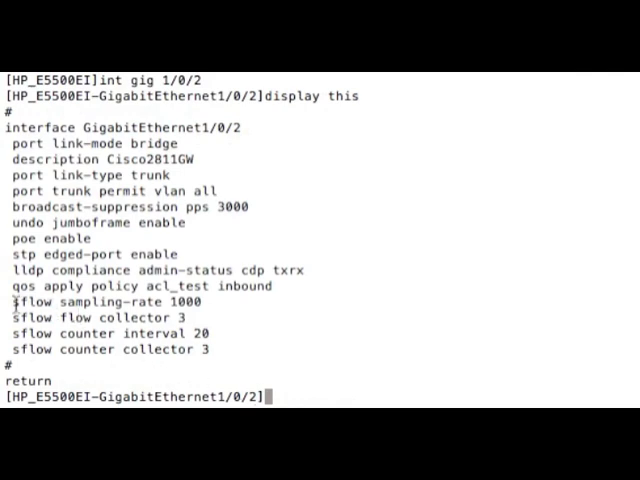
left_click_drag(10, 302, 205, 333)
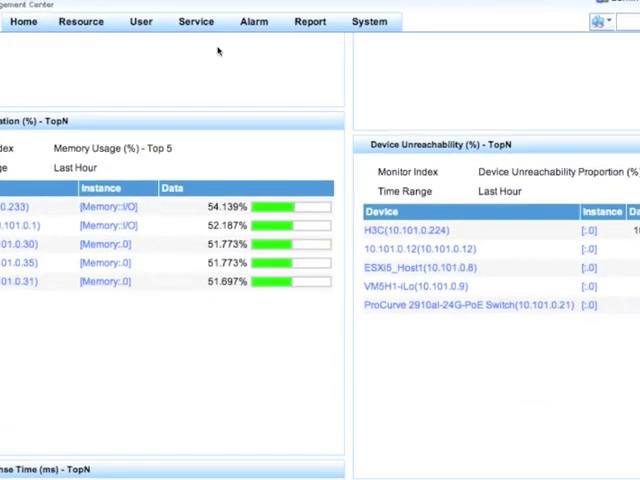
- Open Traffic Analysis and Audit parameter settings showing Report TopN 10 and 7-day log lifetime
left_click(196, 20)
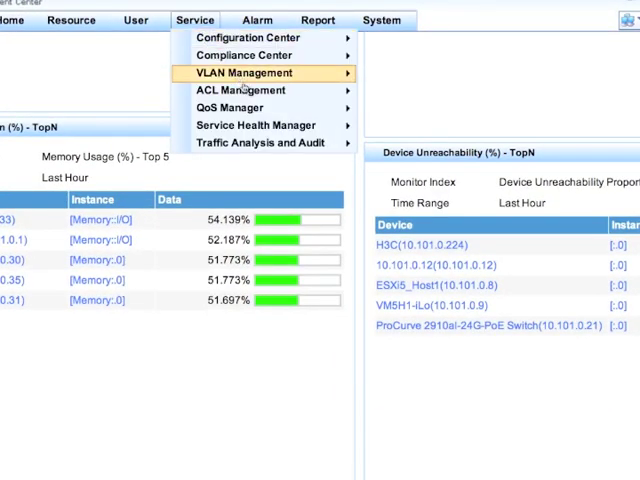
mouse_move(265, 142)
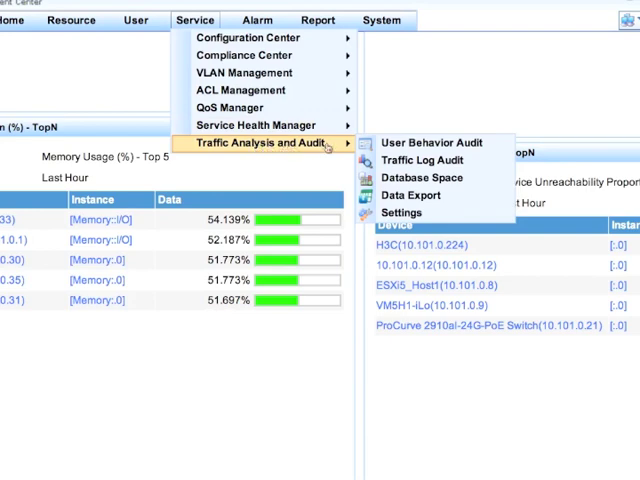
mouse_move(402, 212)
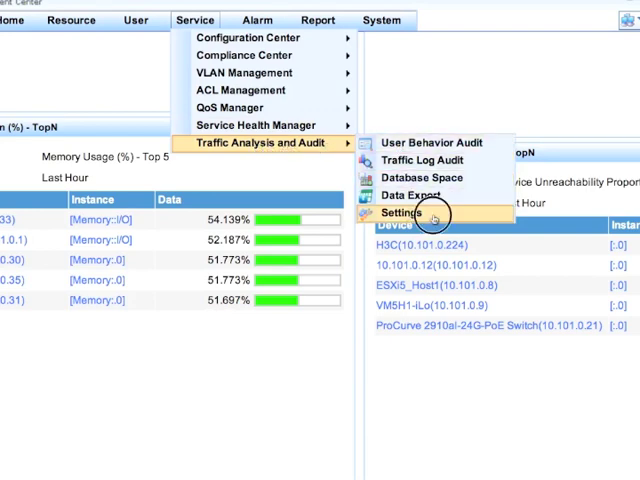
left_click(400, 213)
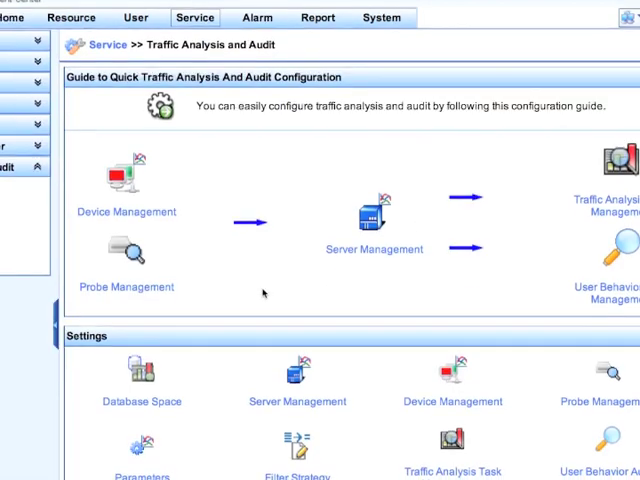
scroll("down", 3)
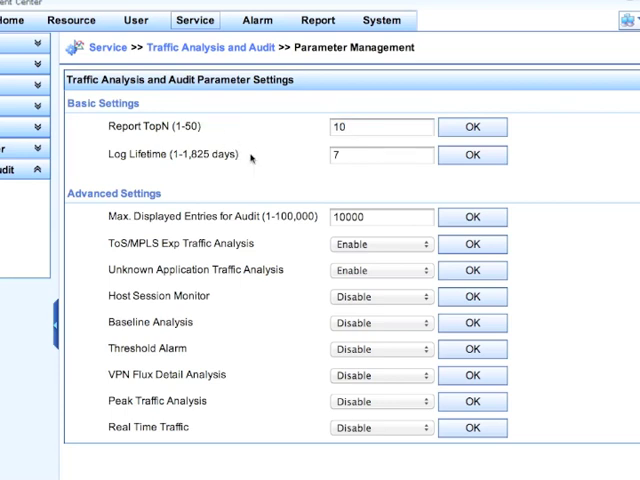
mouse_move(267, 244)
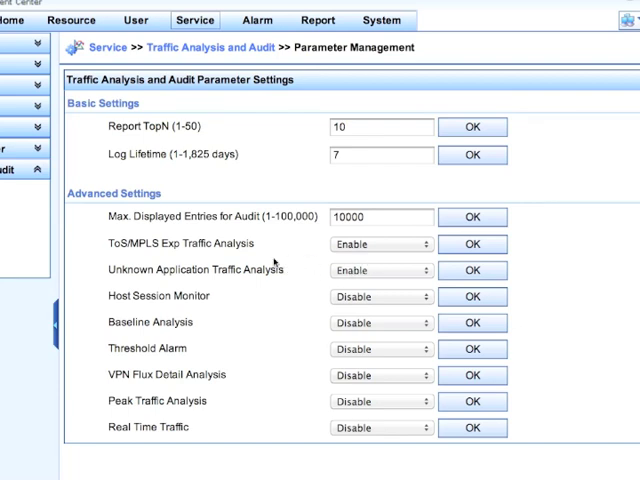
mouse_move(283, 263)
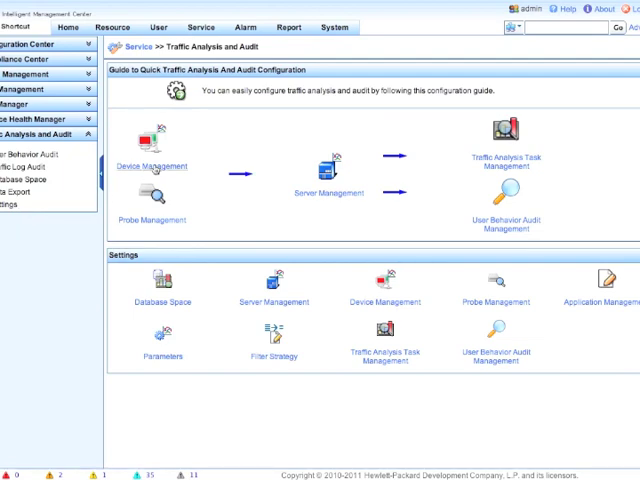
- Add switch HP_E5500EI (10.101.0.221) from the Switches view as a traffic analysis device
left_click(152, 137)
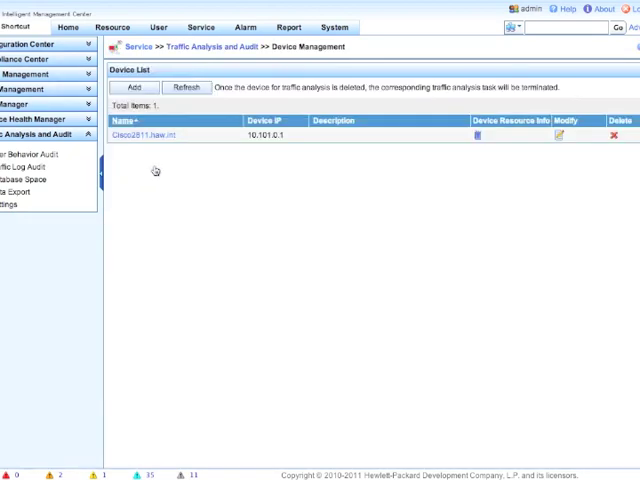
left_click(138, 88)
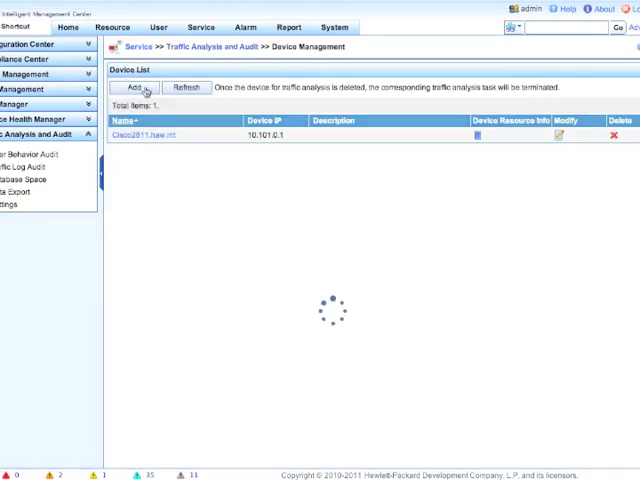
left_click(137, 88)
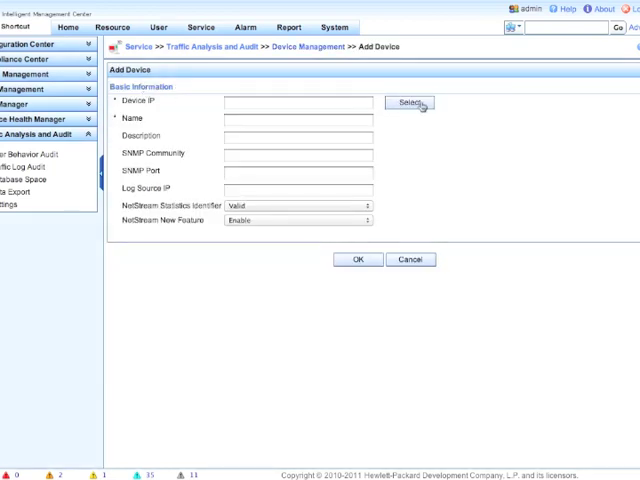
left_click(411, 104)
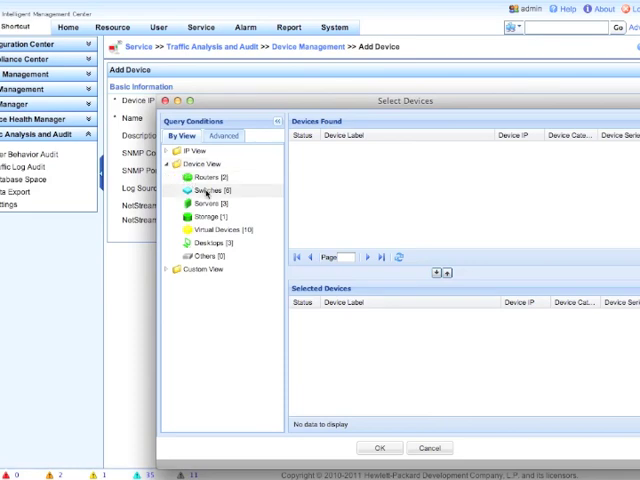
left_click(207, 191)
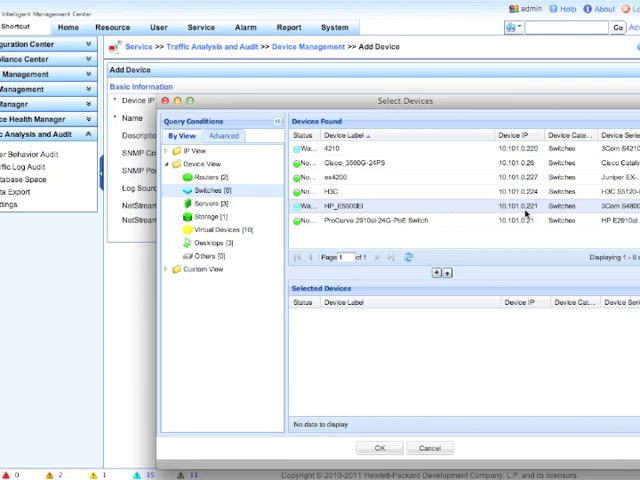
left_click(439, 273)
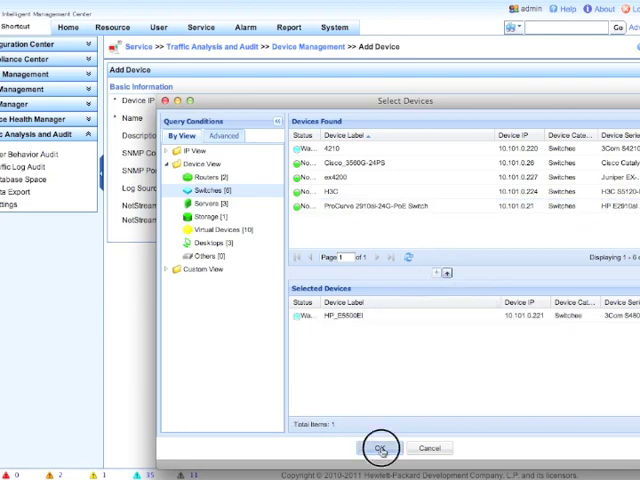
left_click(380, 447)
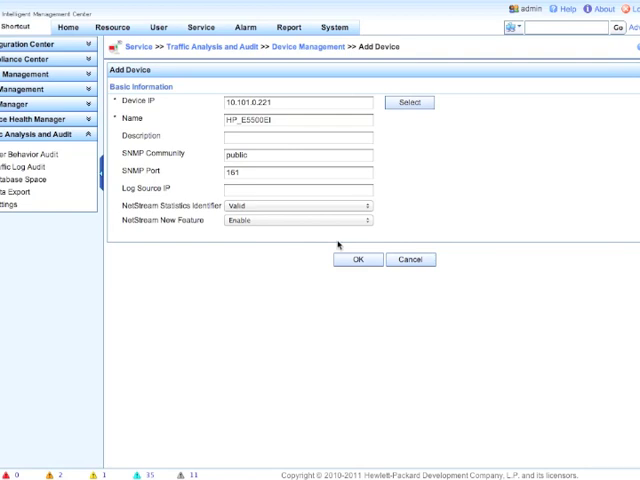
left_click(358, 260)
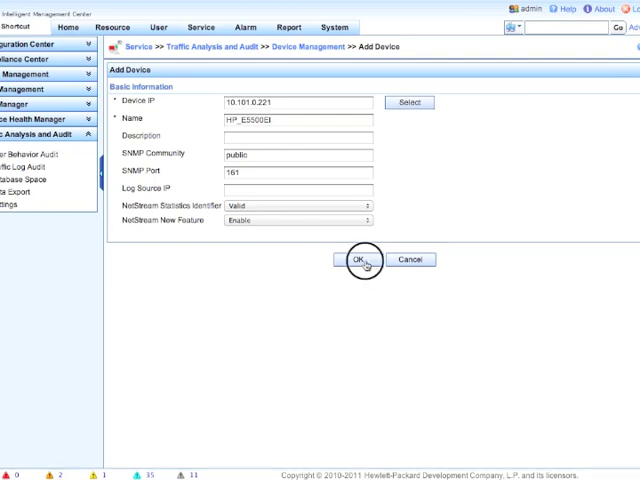
left_click(362, 260)
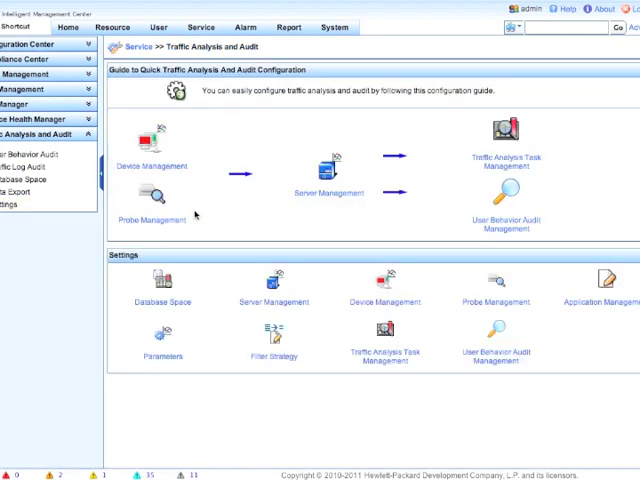
- Open Server Configuration and tick HP_E5500EI (10.101.0.221) under Traffic Analysis devices
left_click(330, 192)
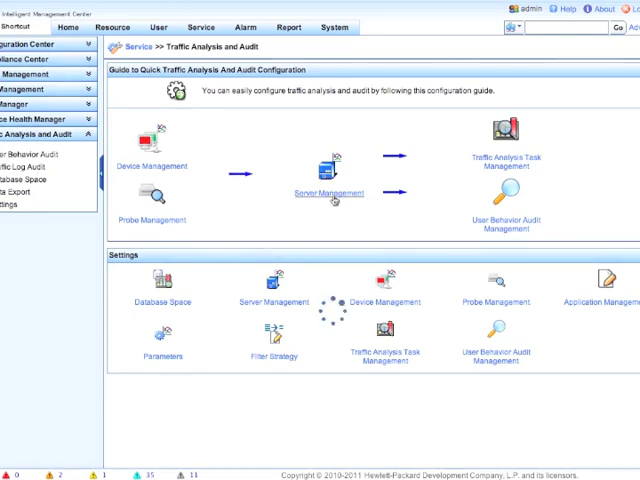
left_click(322, 192)
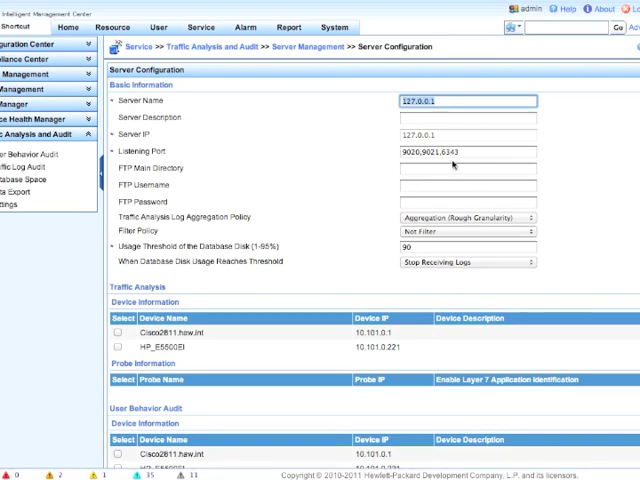
left_click(465, 152)
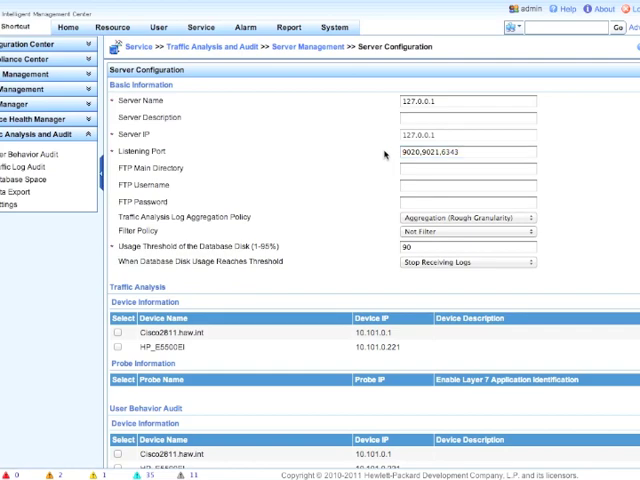
mouse_move(338, 204)
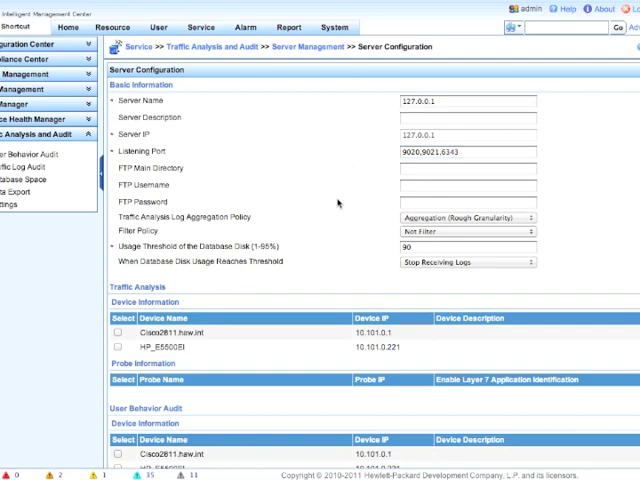
scroll("down", 3)
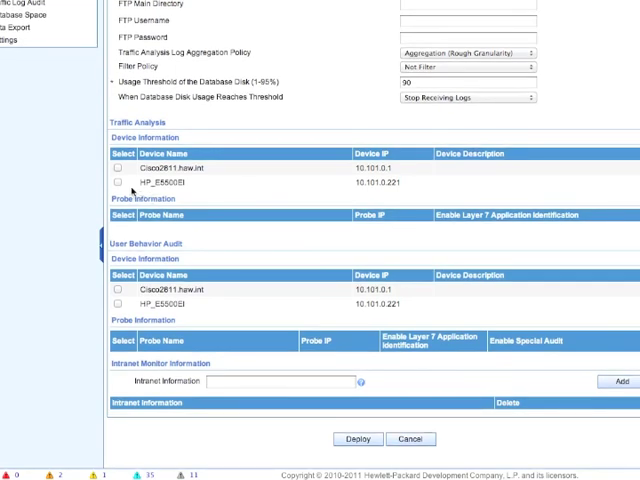
left_click(116, 186)
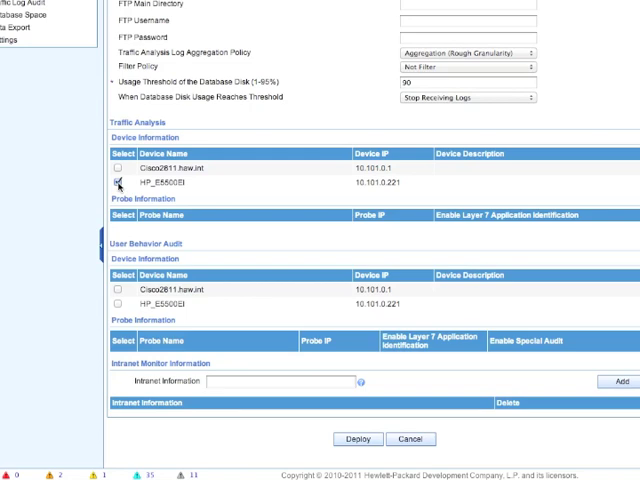
- Deploy the HP_E5500EI server configuration, configuring processor and receiver at 127.0.0.1
left_click(117, 186)
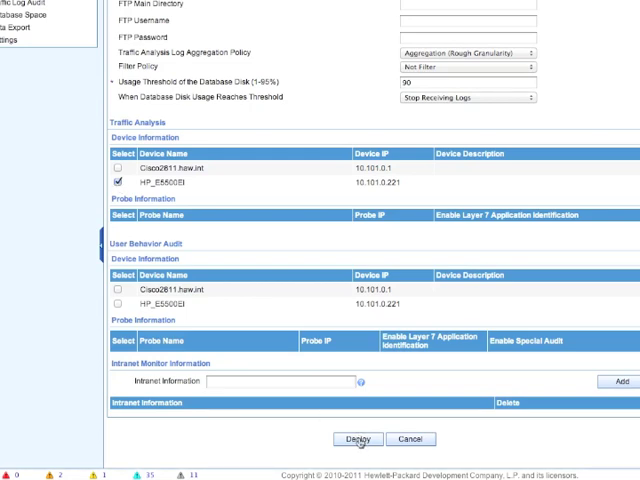
left_click(357, 439)
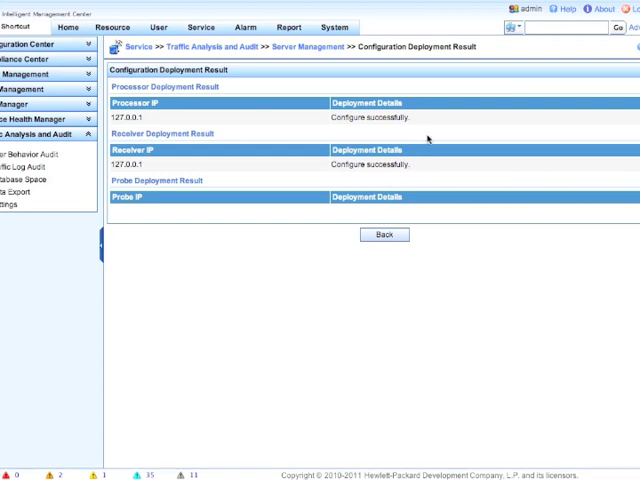
mouse_move(423, 168)
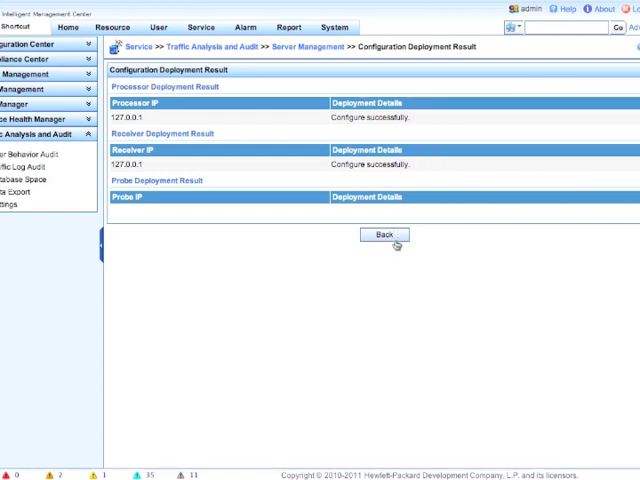
- Create an Interface-type task named HP A5500EI, described 'HP A5500EI sFlow Analysis - Internet Gateway'
left_click(383, 234)
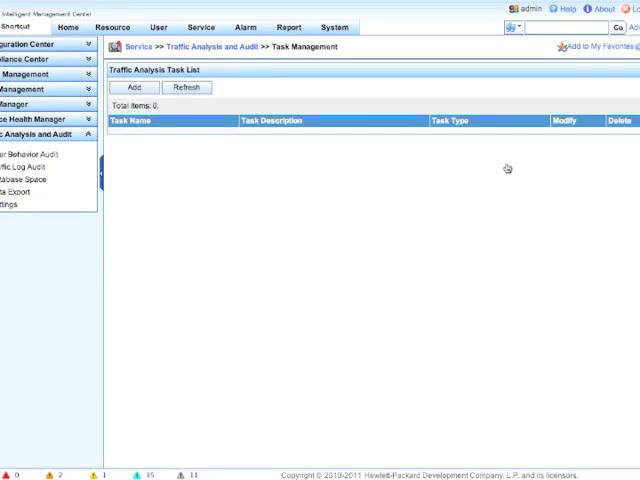
left_click(137, 87)
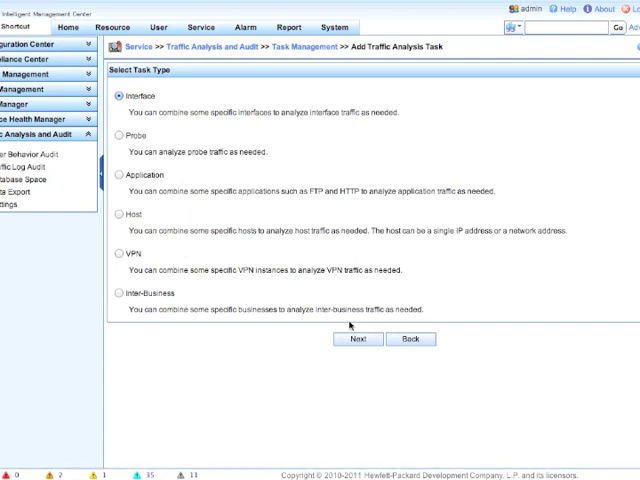
left_click(357, 338)
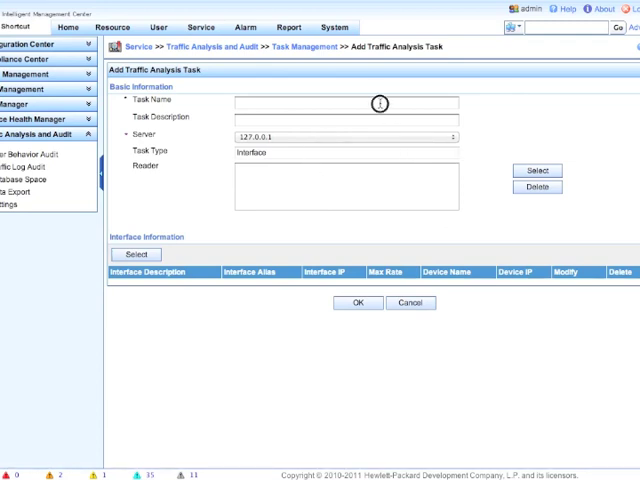
type("HP A5500EI")
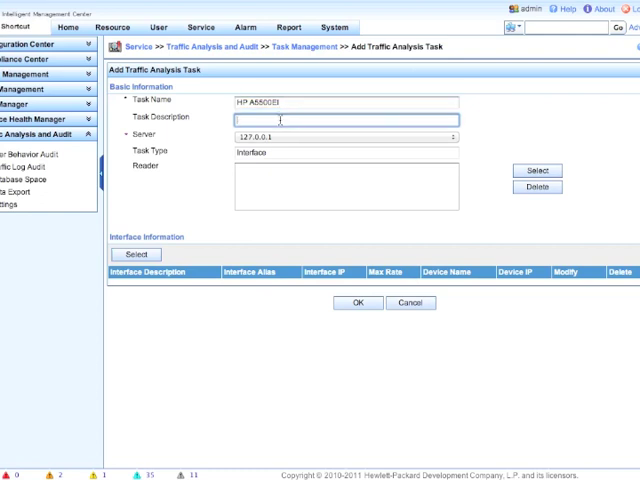
type("HP A5500EI sFlow Analysis - Internet Gate")
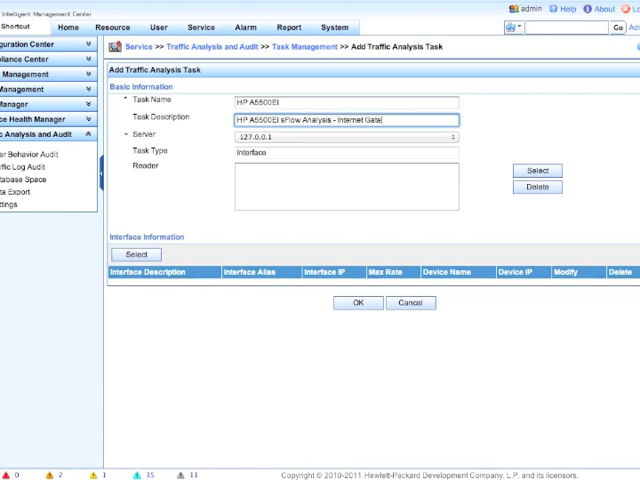
- Finish the description and grant Administrator, Maintainer and Viewer groups read access
type("way")
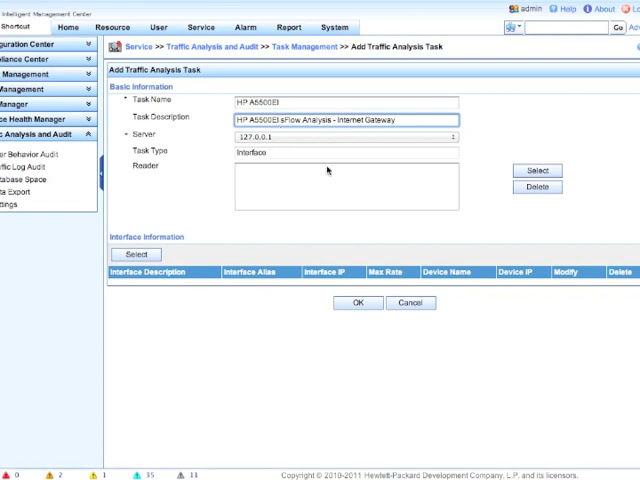
left_click(536, 170)
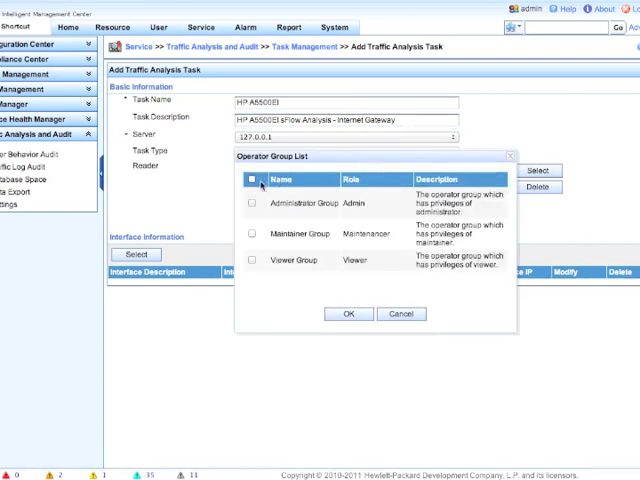
left_click(252, 180)
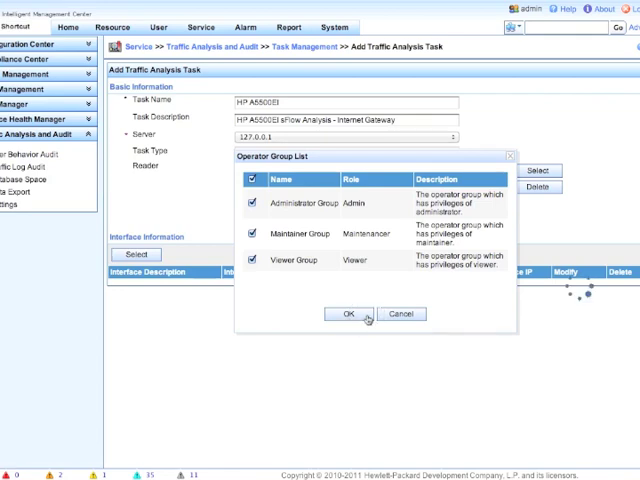
left_click(347, 313)
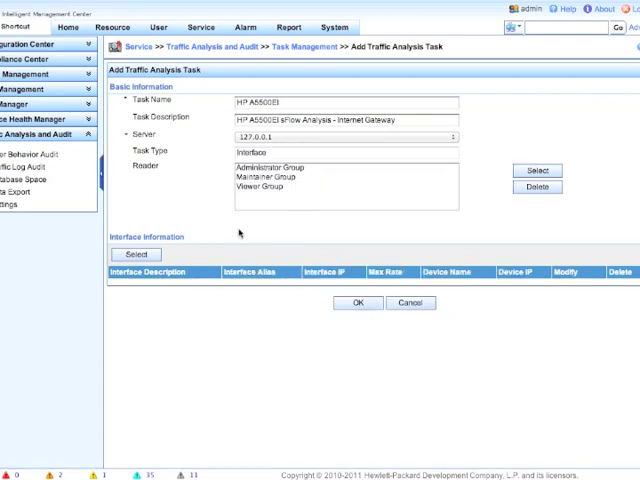
- Select interface GigabitEthernet1/0/2 on HP_E5500EI (10.101.0.221) for the task
left_click(135, 253)
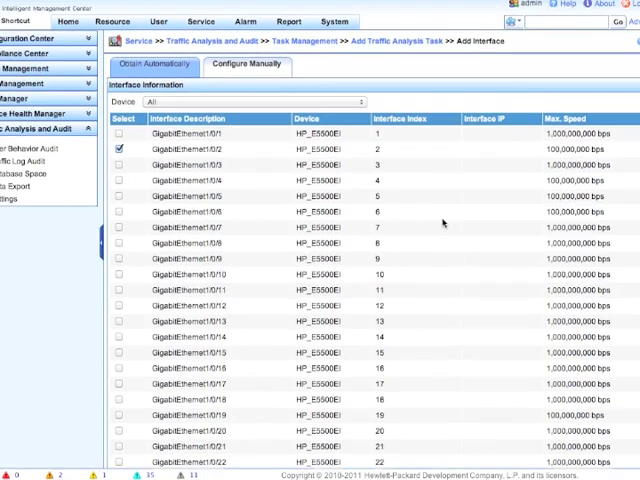
scroll("down", 3)
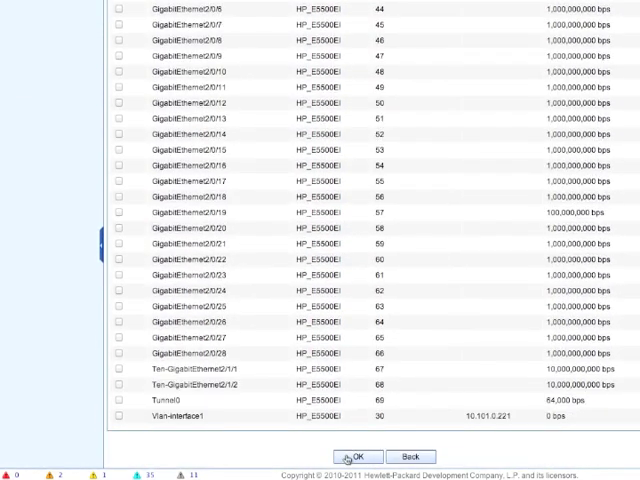
left_click(357, 456)
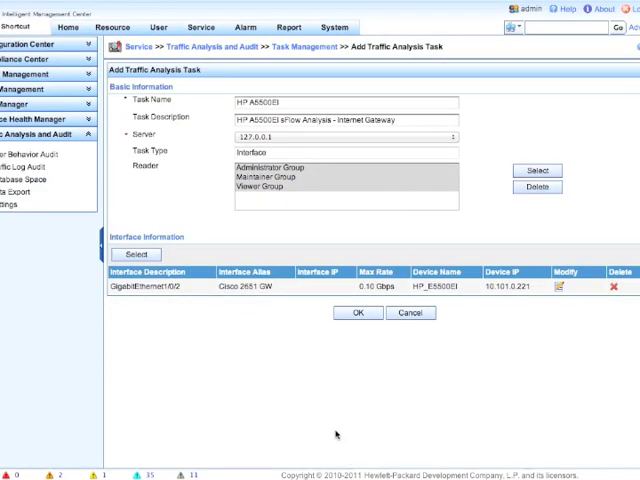
mouse_move(337, 365)
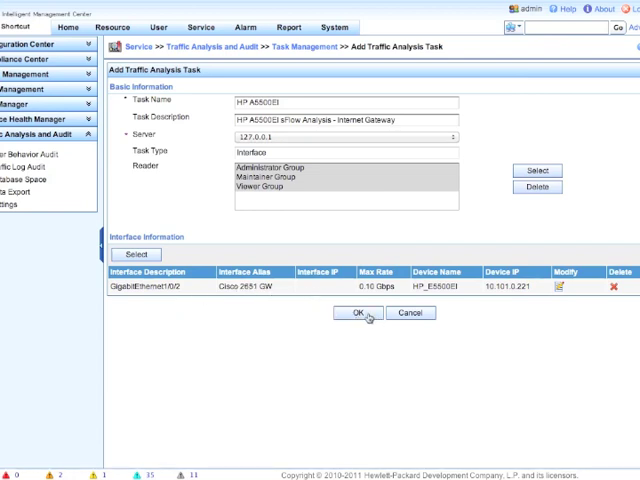
- Save task HP A5500EI and browse the Cisco 2651 GW last-hour traffic and ToS/MPLS details
left_click(363, 313)
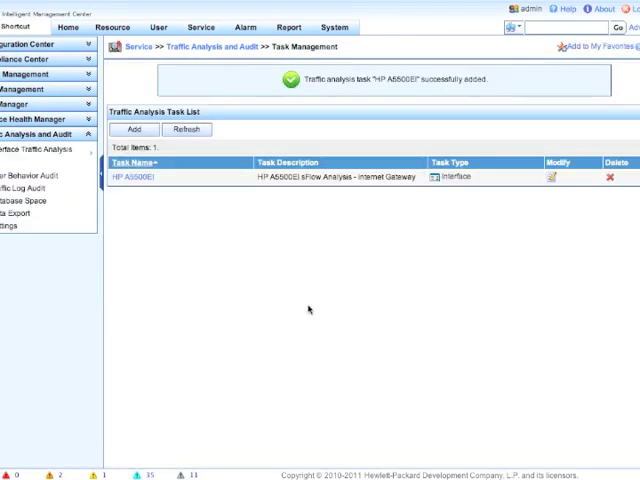
mouse_move(152, 203)
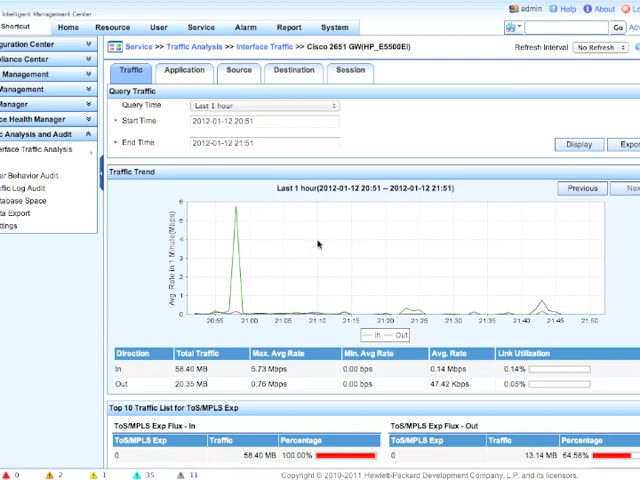
mouse_move(429, 288)
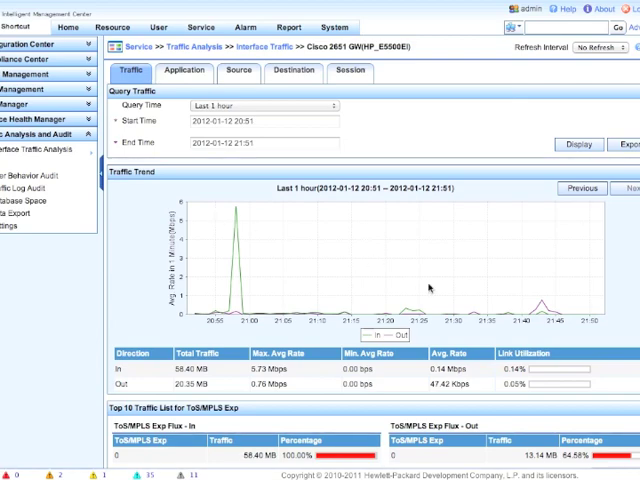
scroll("down", 3)
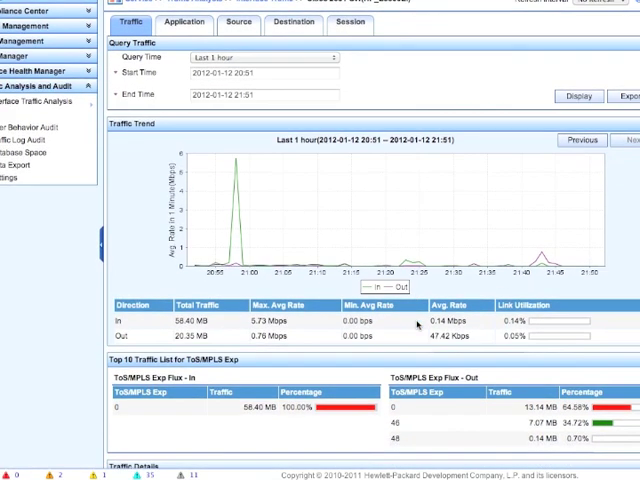
scroll("down", 3)
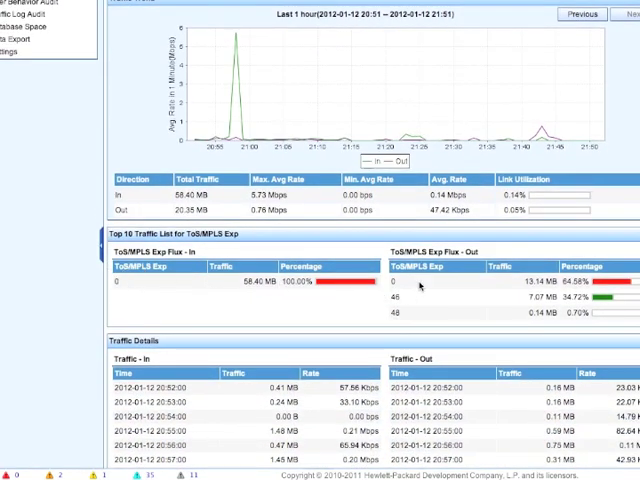
mouse_move(419, 320)
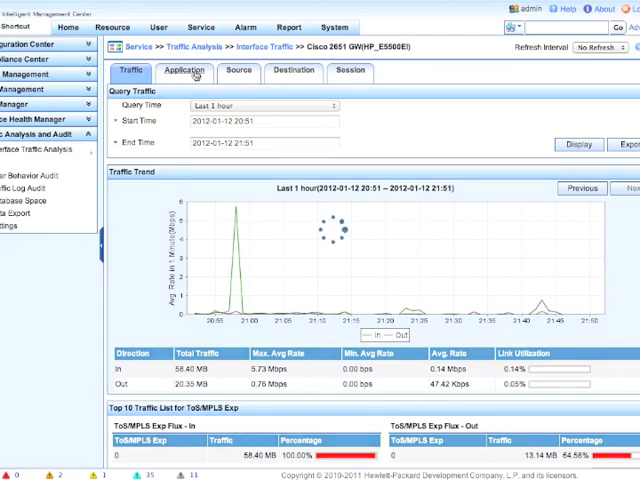
- Open the Application report and drill into unknown UDP traffic by port
left_click(184, 71)
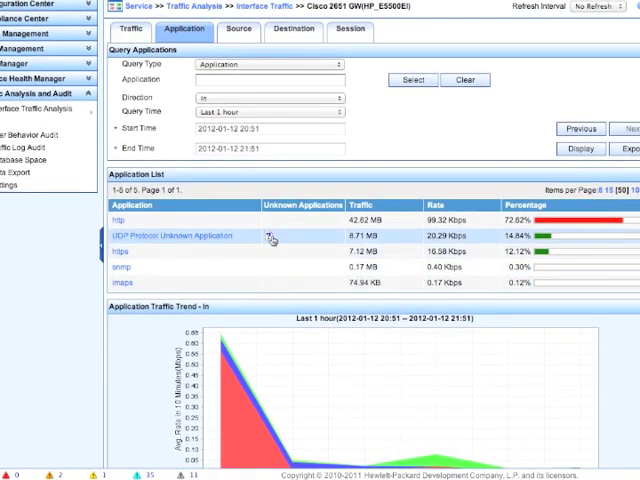
left_click(172, 235)
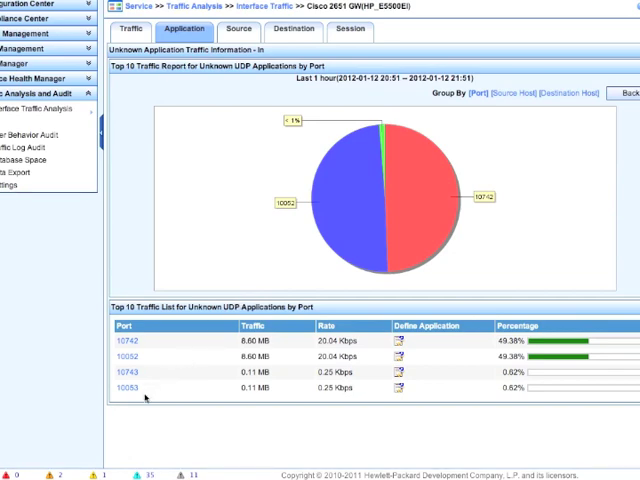
mouse_move(140, 400)
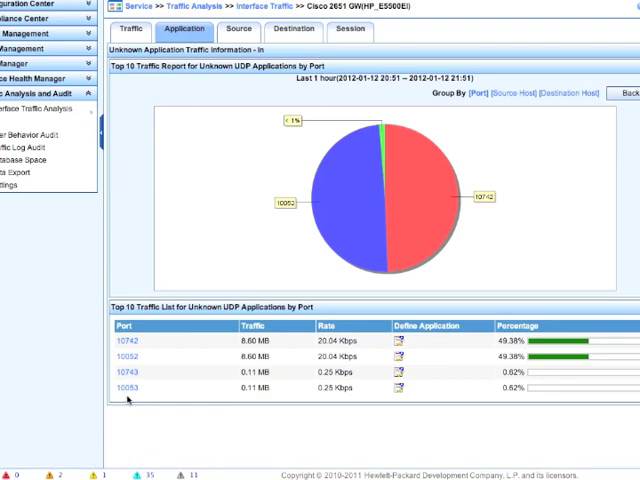
mouse_move(155, 393)
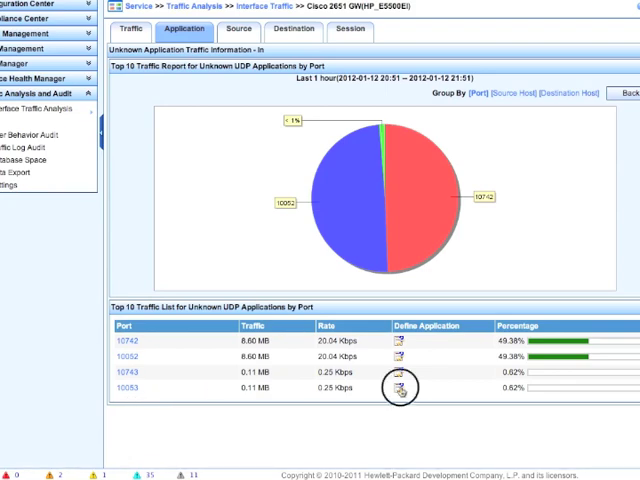
- Define UDP port 10053 as an application described 'Custom Application' and confirm
left_click(398, 389)
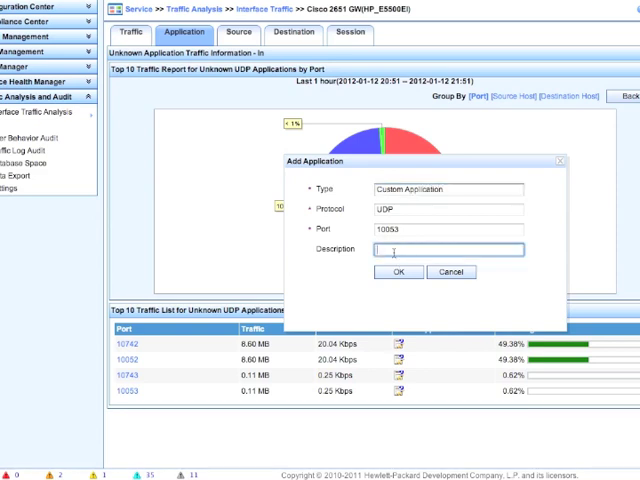
type("Custom Appli")
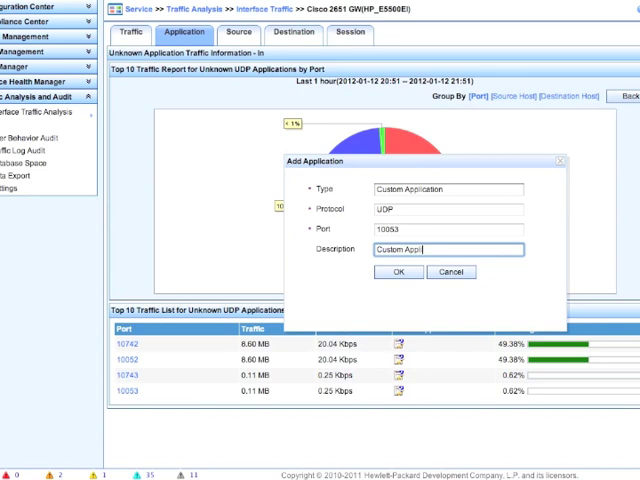
type("cation")
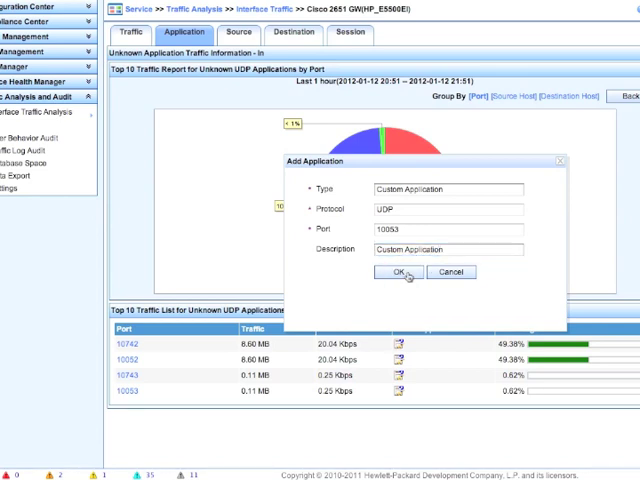
left_click(398, 272)
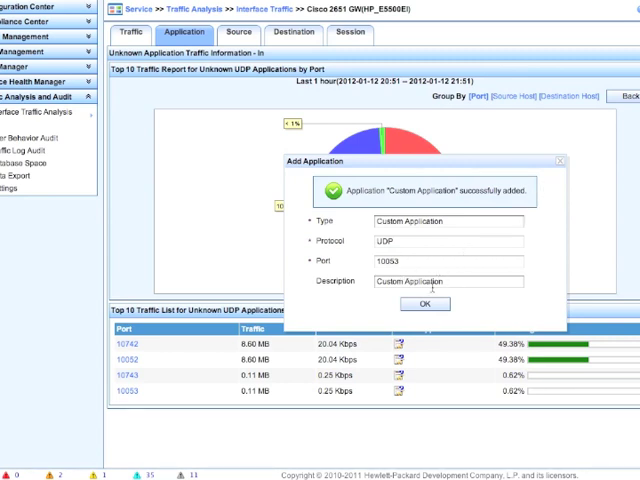
left_click(423, 304)
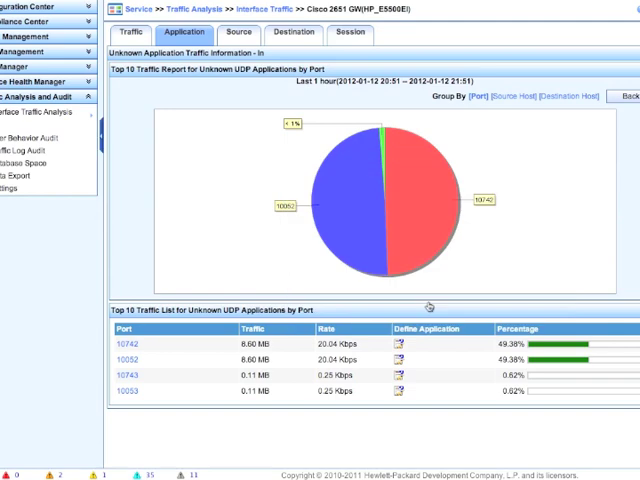